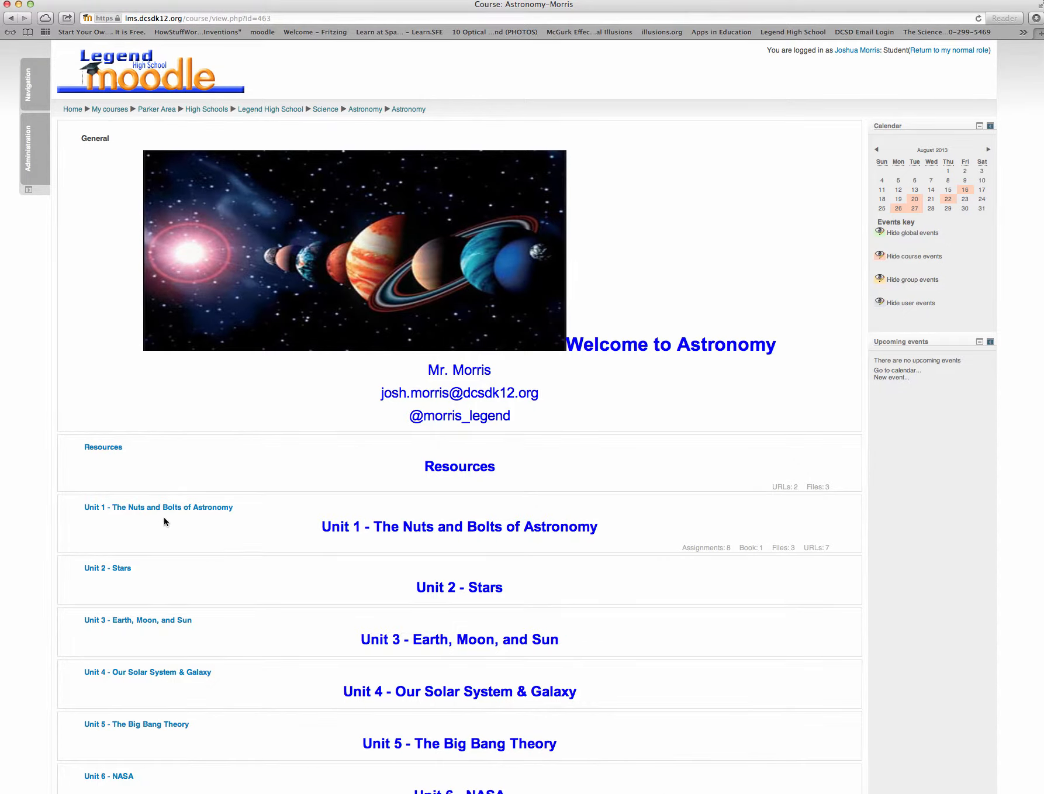
Open the Unit 1 - The Nuts and Bolts of Astronomy section and scroll to the Episode 1 assignment.
{"action": "left_click", "coordinate": [158, 506]}
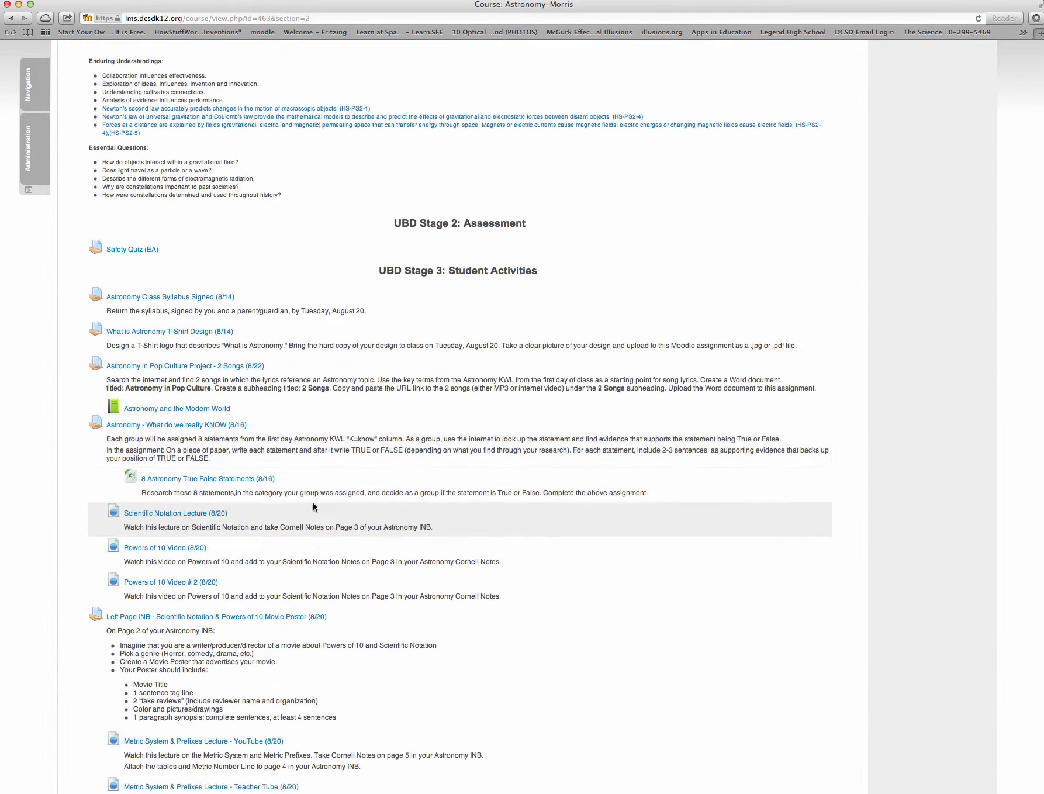
{"action": "scroll", "scroll_direction": "down", "scroll_amount": 3}
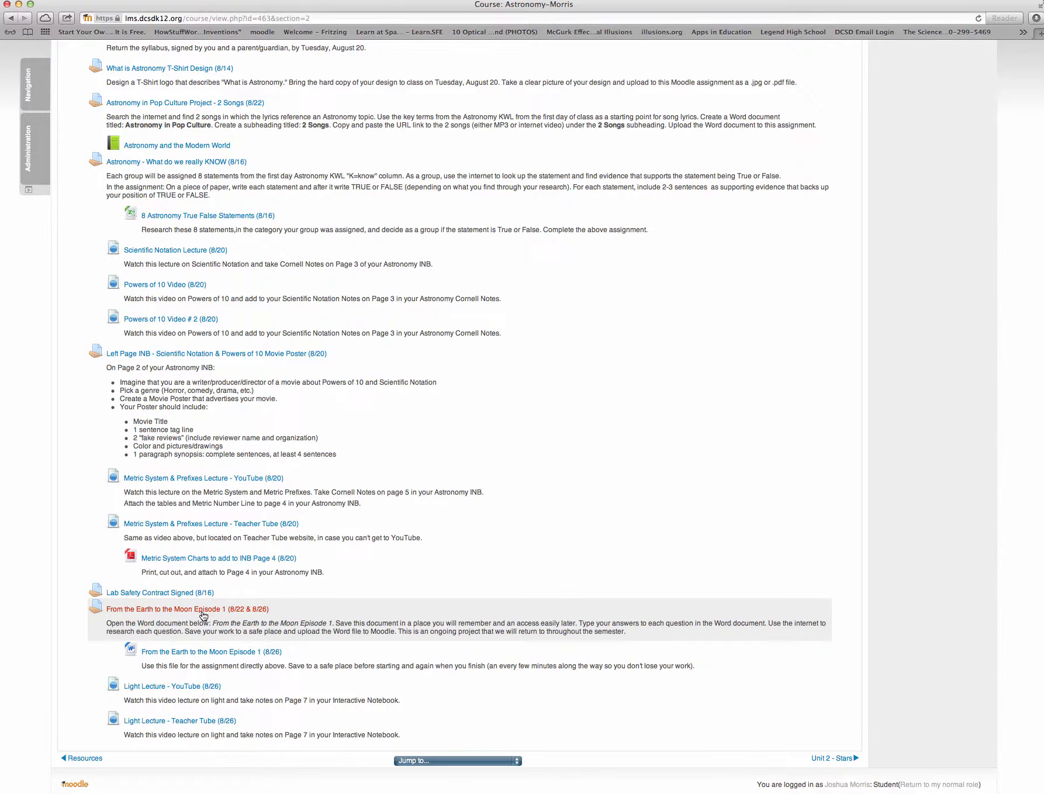
Open the 'From the Earth to the Moon Episode 1 (8/22 & 8/26)' assignment submission page.
{"action": "left_click", "coordinate": [171, 609]}
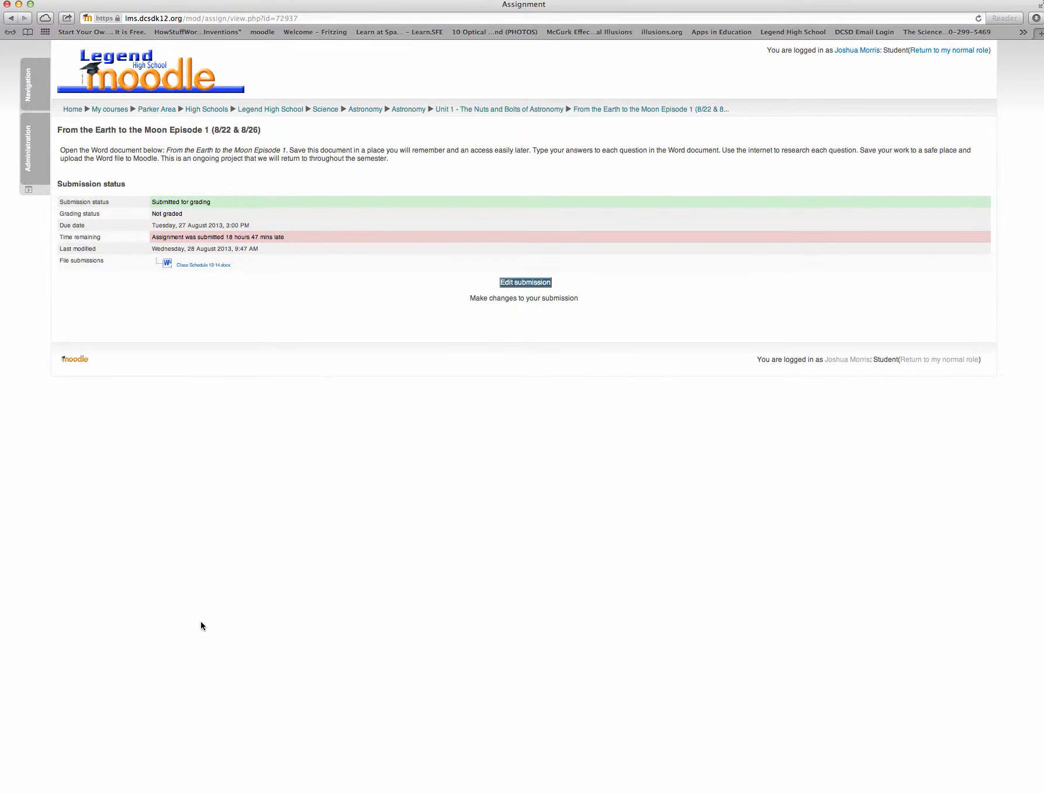
{"action": "mouse_move", "coordinate": [201, 276]}
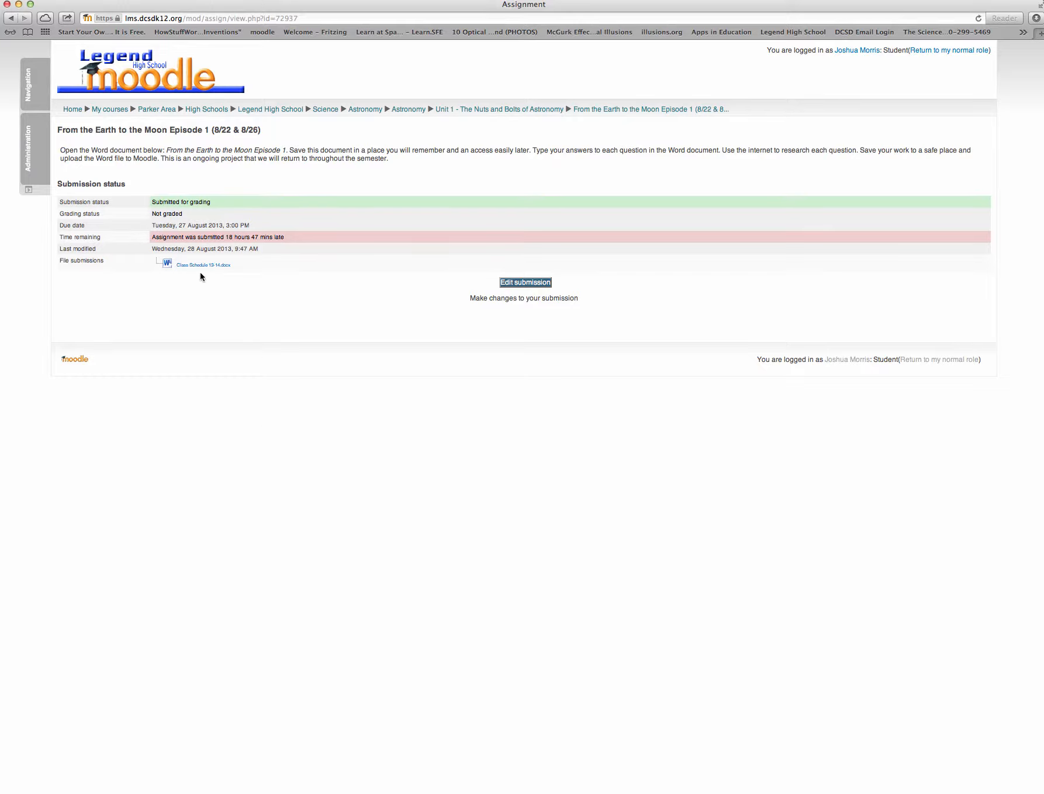
{"action": "mouse_move", "coordinate": [204, 264]}
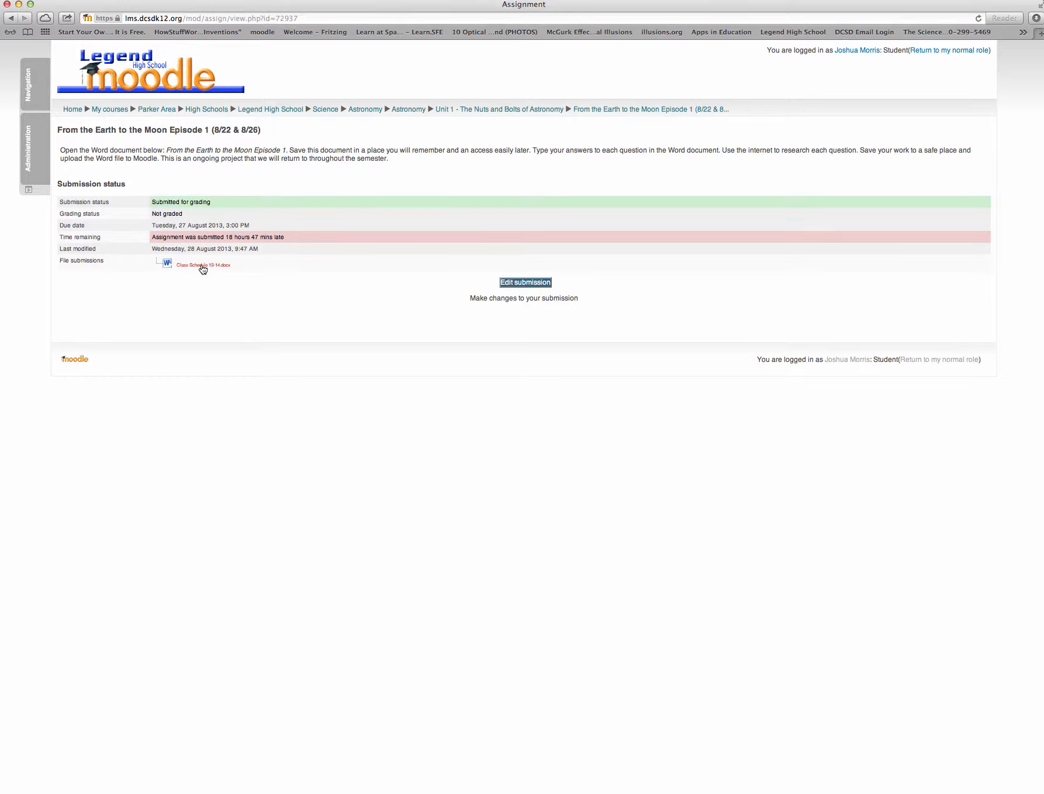